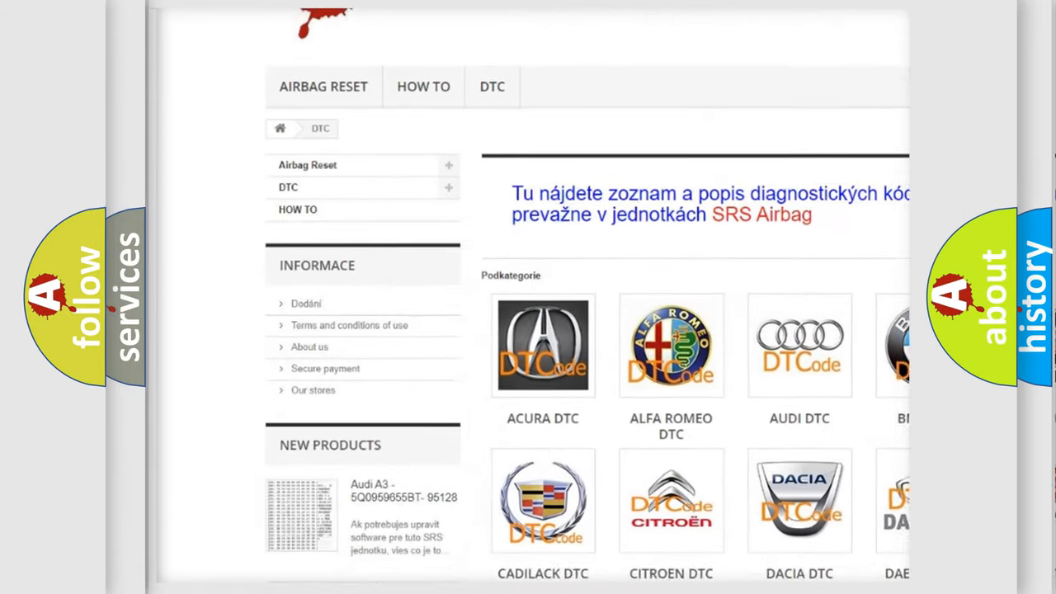
{"action": "scroll", "scroll_direction": "down", "scroll_amount": 3}
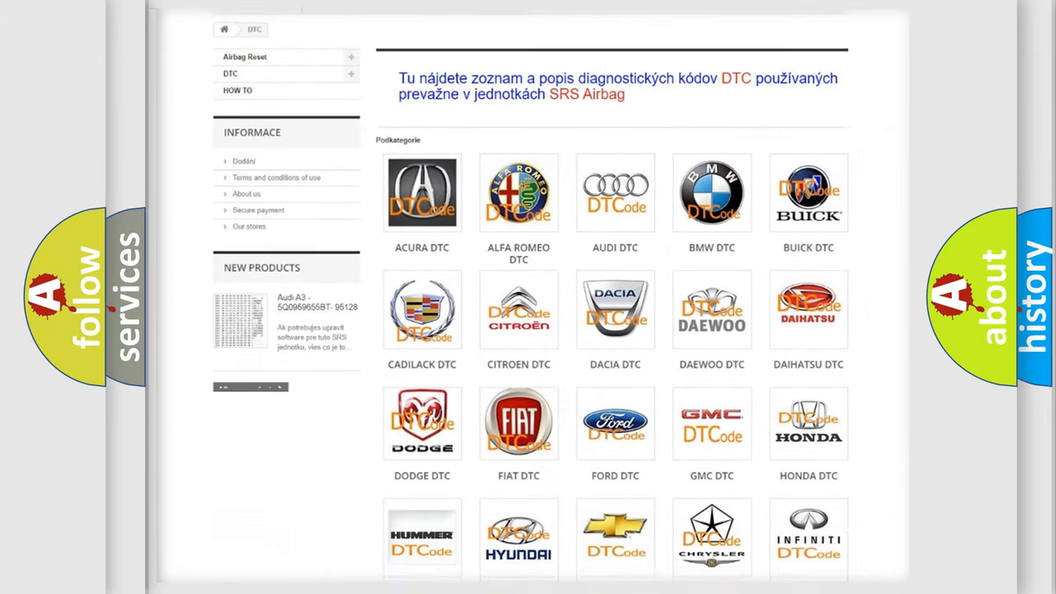
{"action": "scroll", "scroll_direction": "down", "scroll_amount": 3}
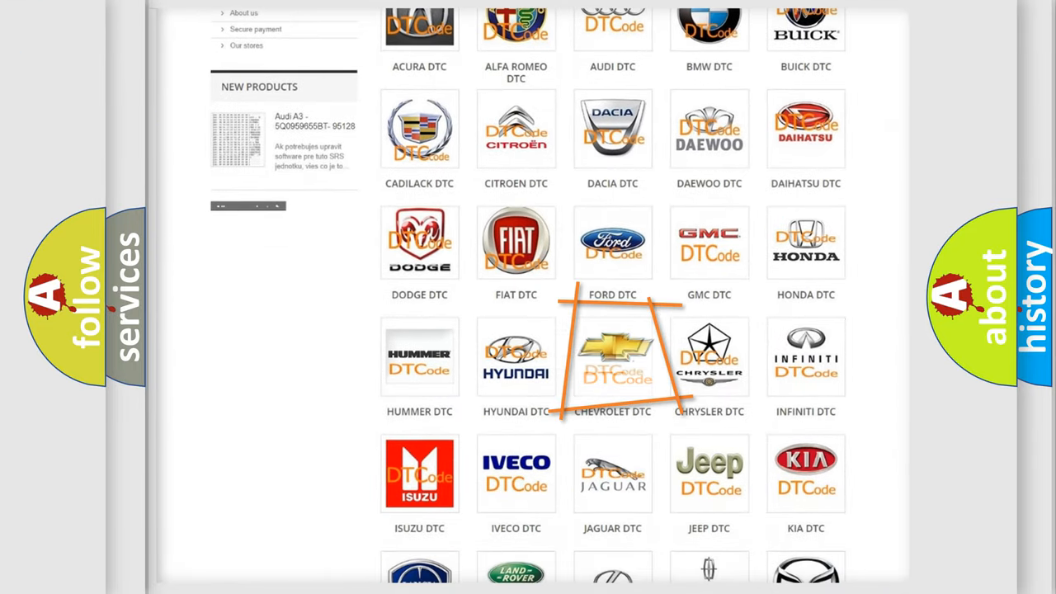